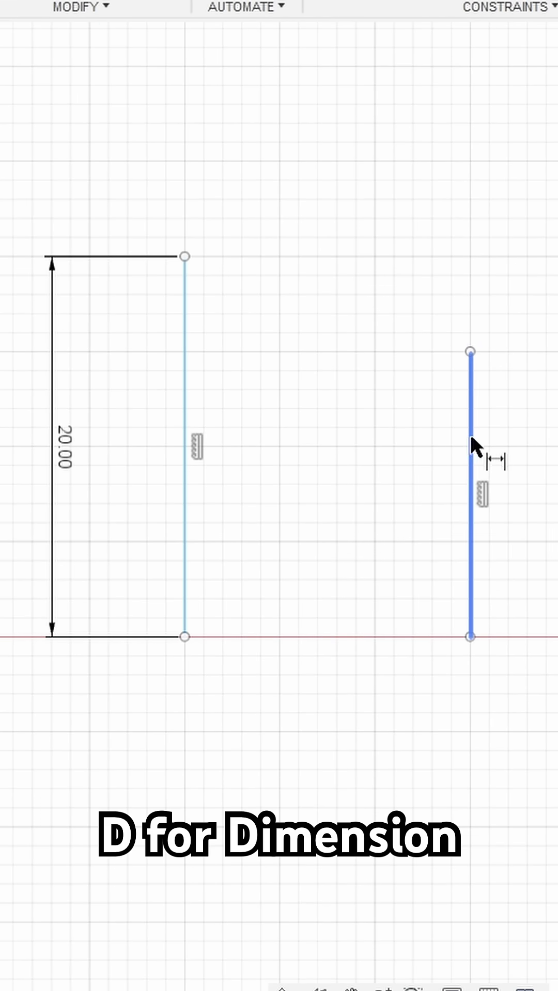
- Dimension the second vertical line's length, bringing up its value box
{"action": "left_click", "coordinate": [471, 443]}
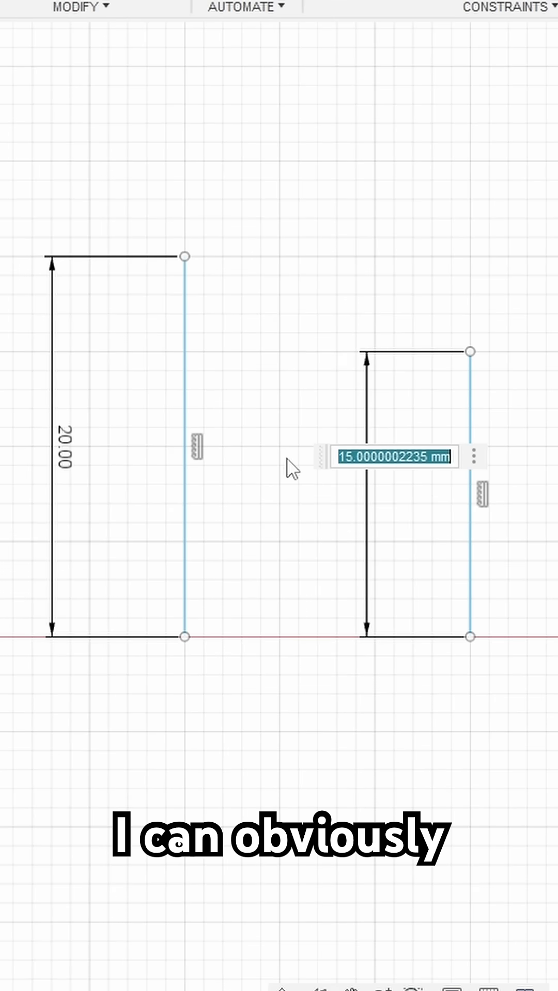
{"action": "mouse_move", "coordinate": [167, 471]}
{"action": "type", "text": "d1"}
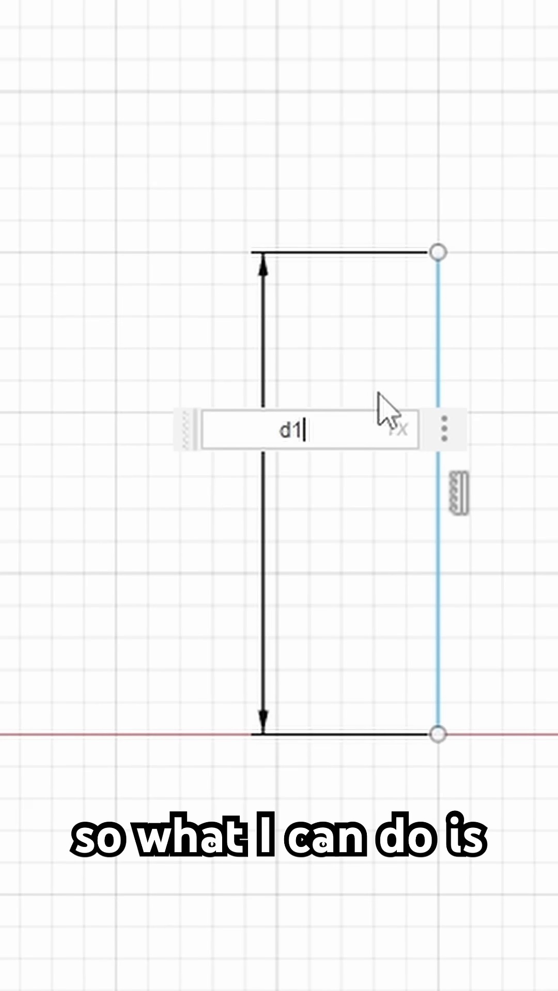
- Enter an expression using d1 for the second line (fx: 10.00), then edit the 20 mm dimension
{"action": "type", "text": "+"}
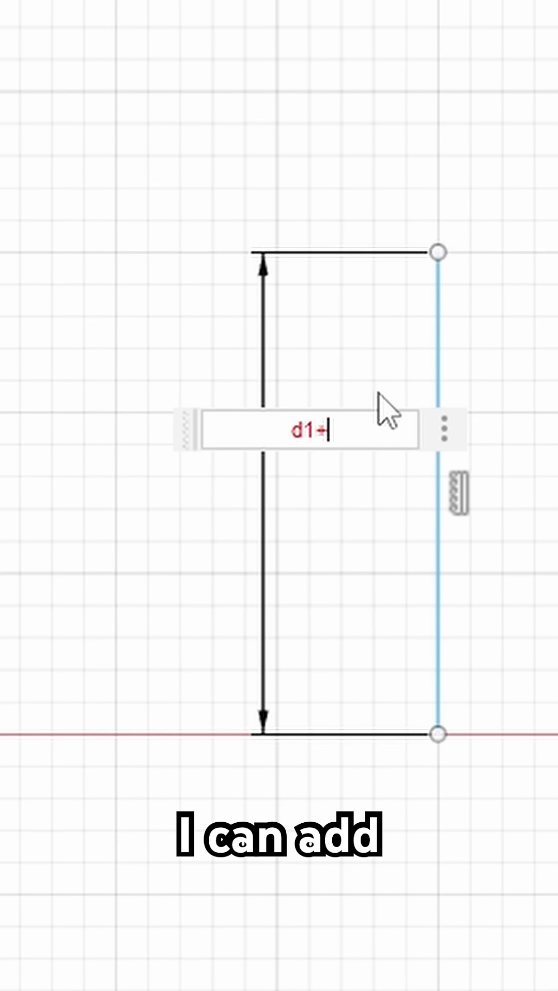
{"action": "type", "text": "1"}
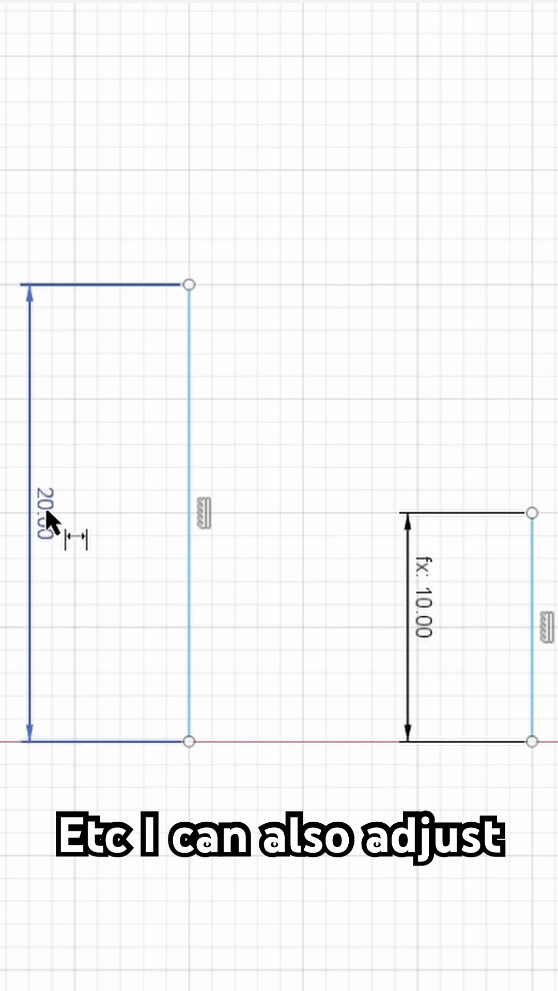
{"action": "double_click", "coordinate": [48, 513]}
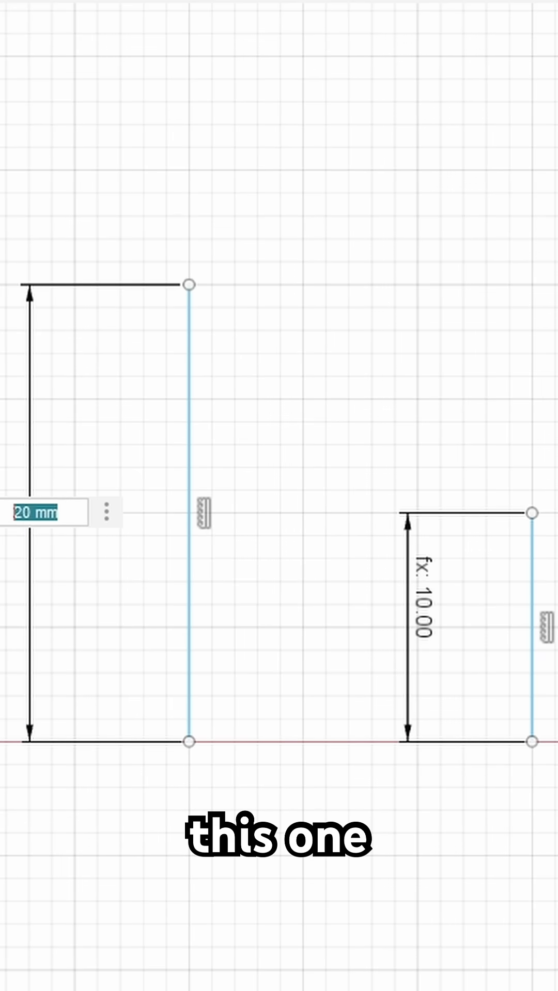